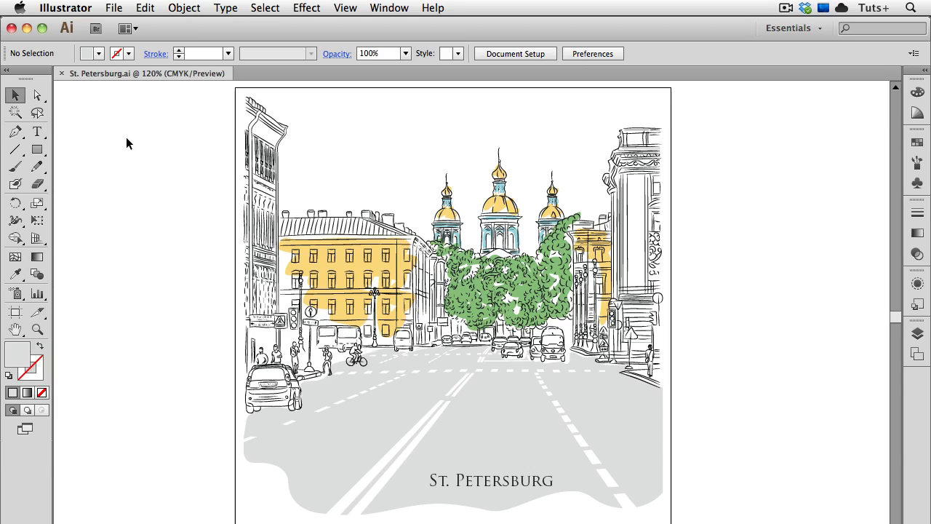
Bring up File > Export for St. Petersburg and keep PNG as the format after browsing the list.
click(114, 9)
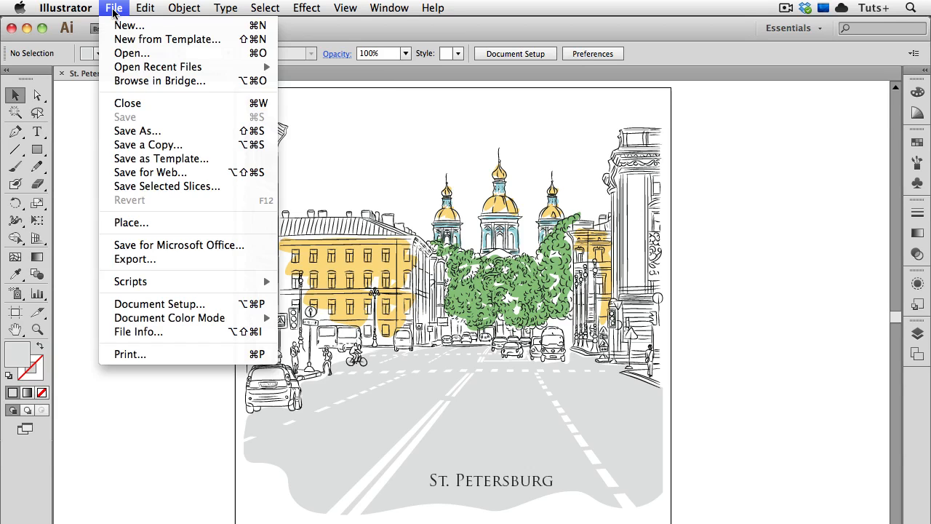
mouse_move(134, 259)
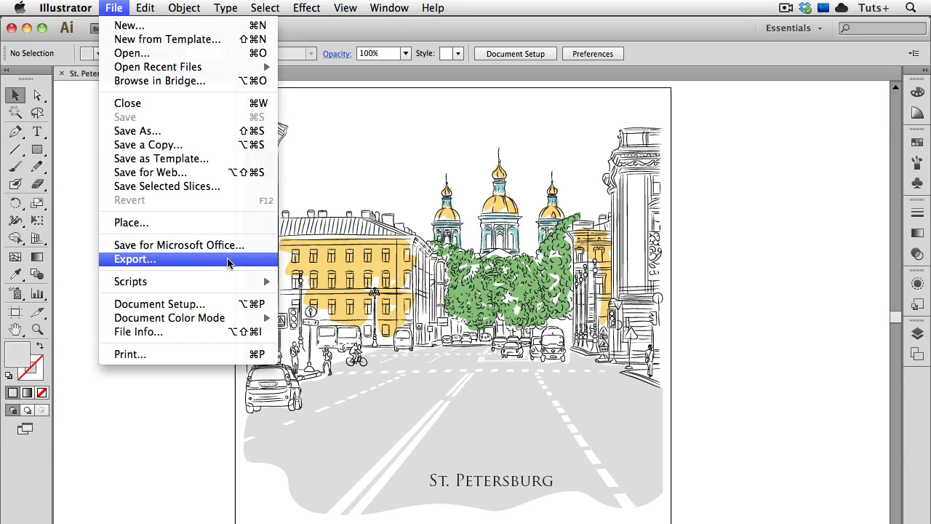
click(134, 259)
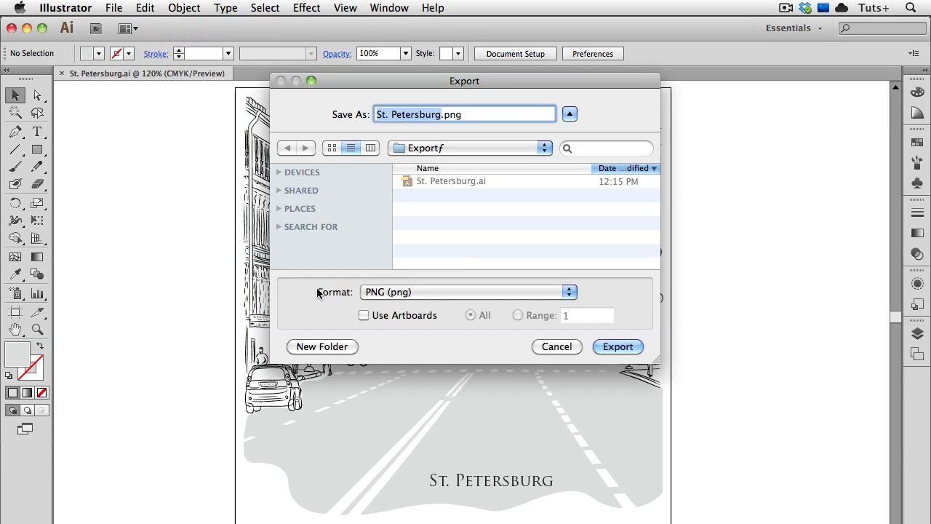
click(469, 291)
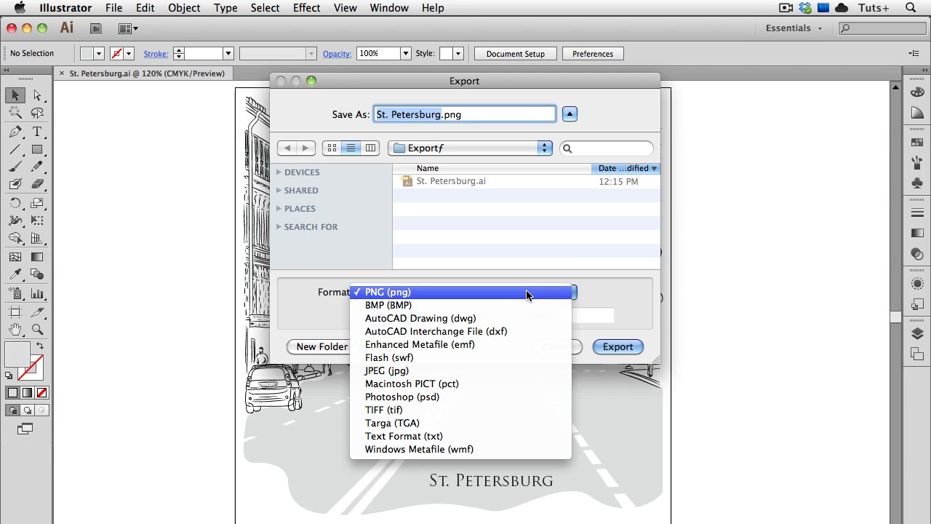
mouse_move(527, 357)
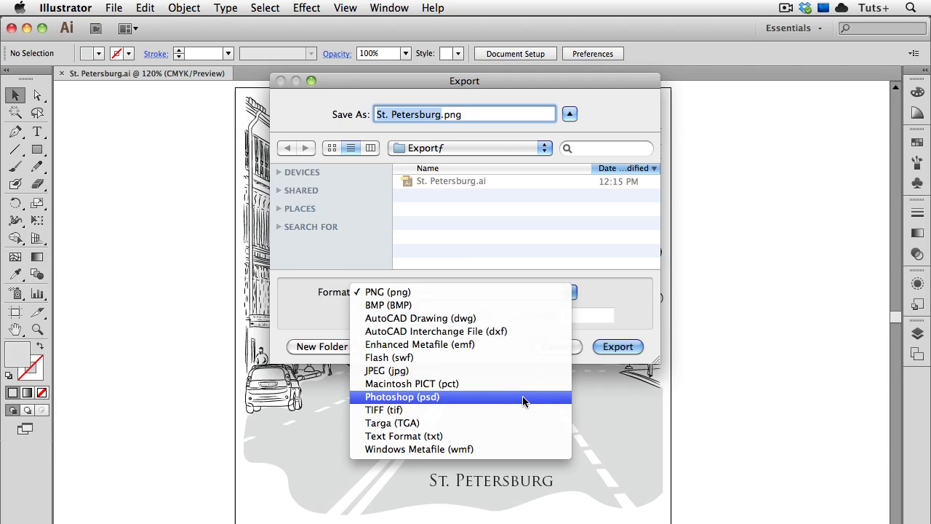
mouse_move(523, 343)
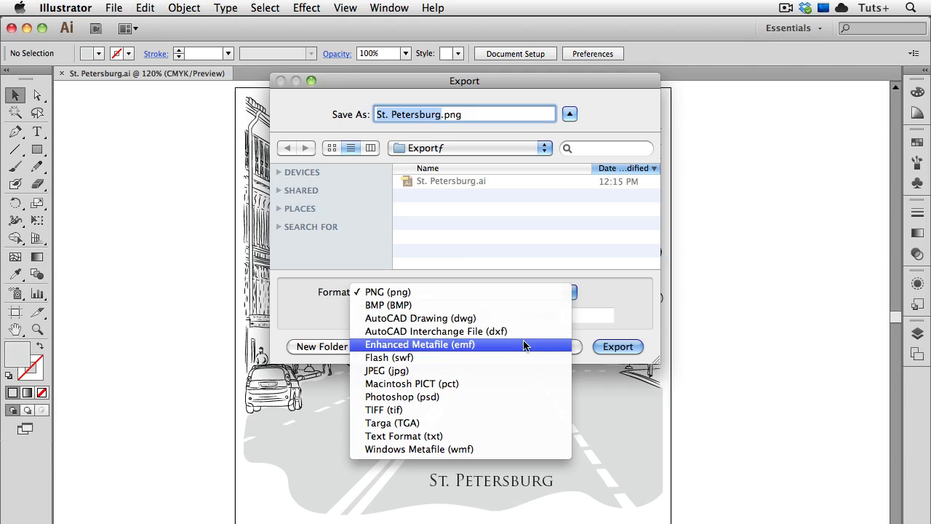
mouse_move(521, 290)
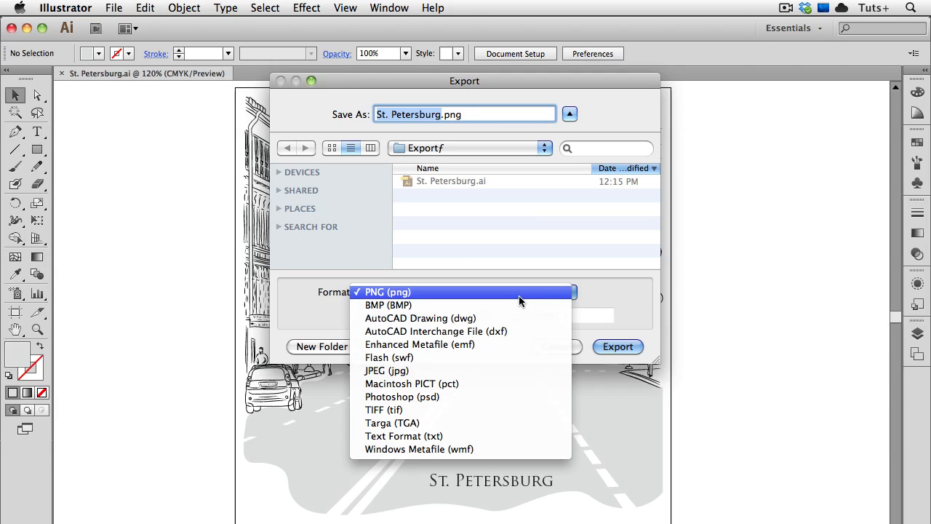
click(388, 291)
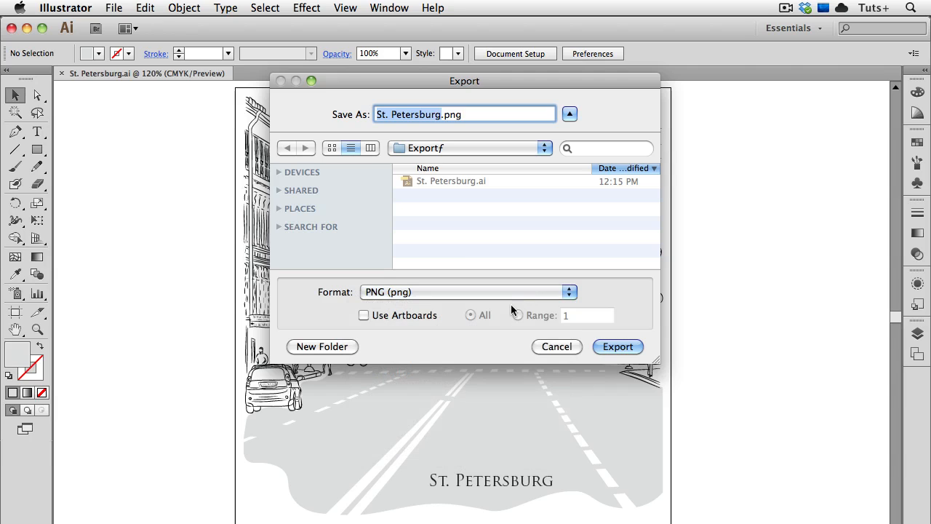
In PNG Options choose High (300 ppi), Art Optimized anti-aliasing and a White background after trying a custom colour.
click(617, 346)
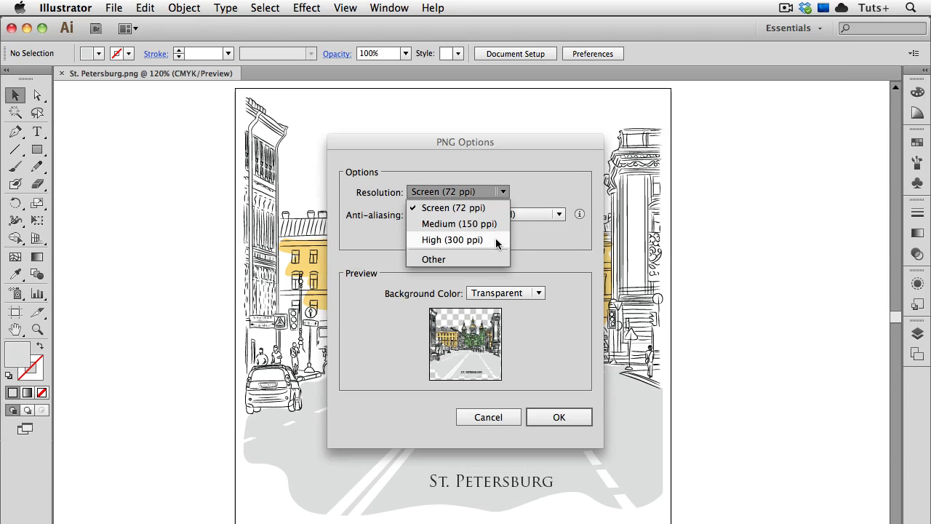
click(451, 238)
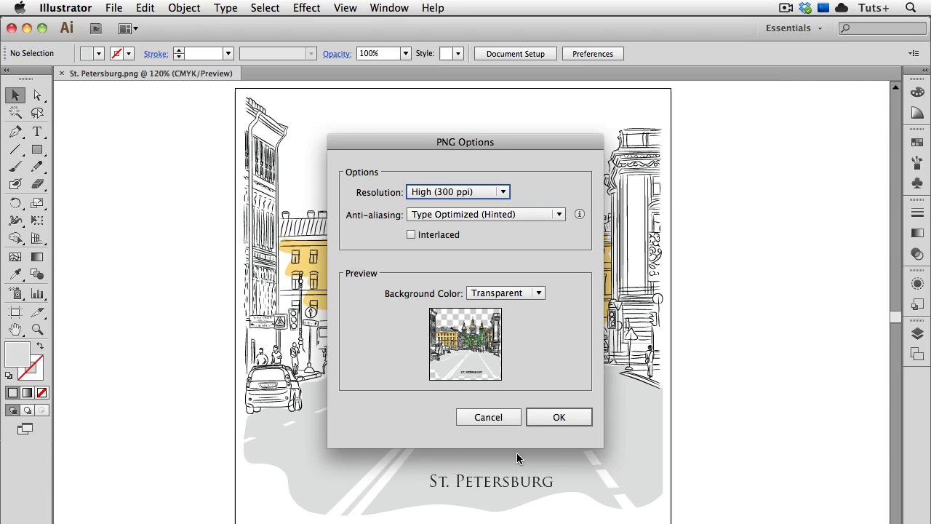
mouse_move(501, 474)
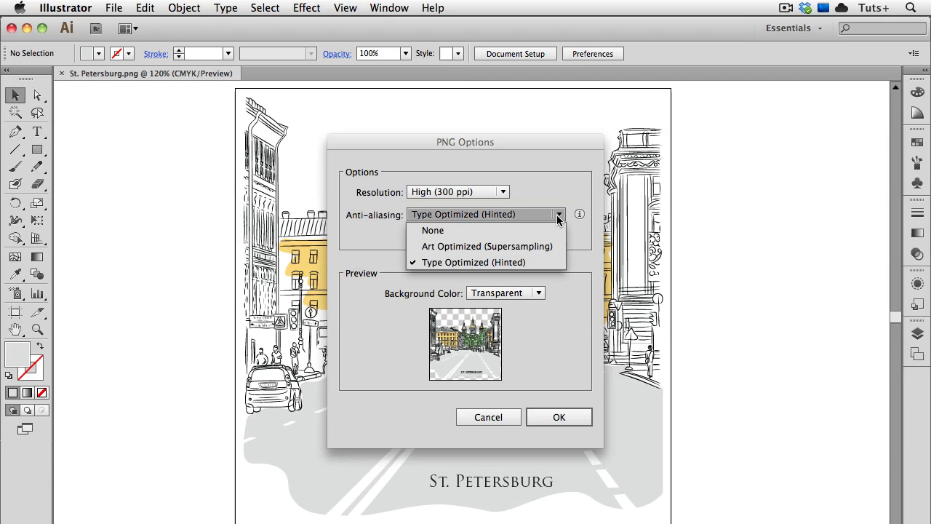
click(486, 246)
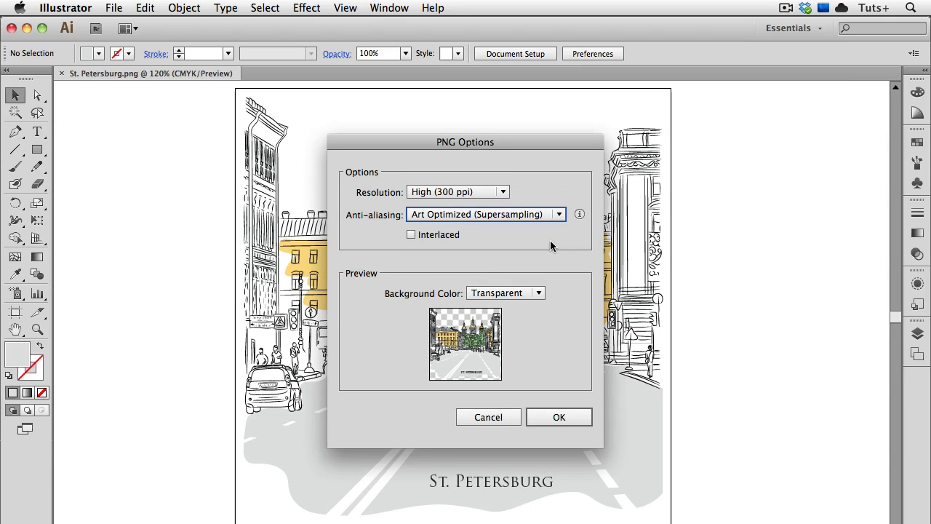
mouse_move(481, 351)
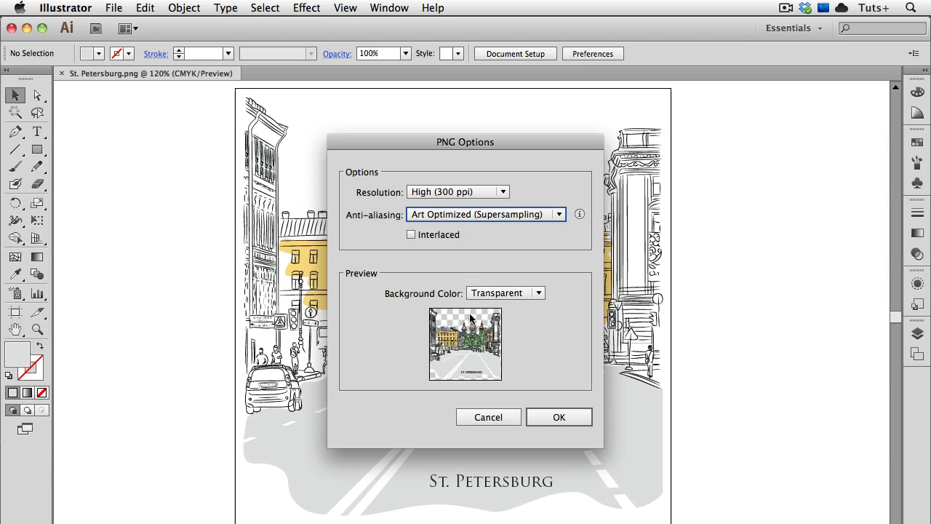
click(505, 293)
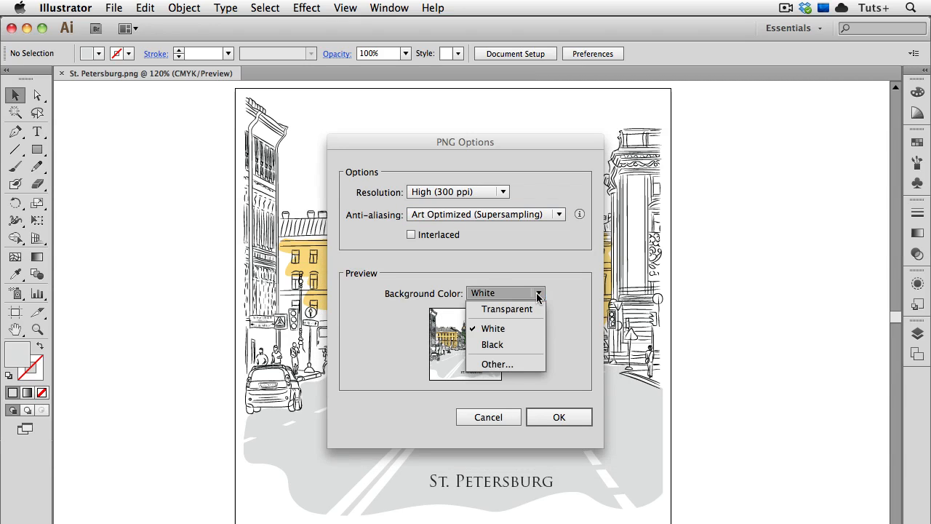
click(498, 364)
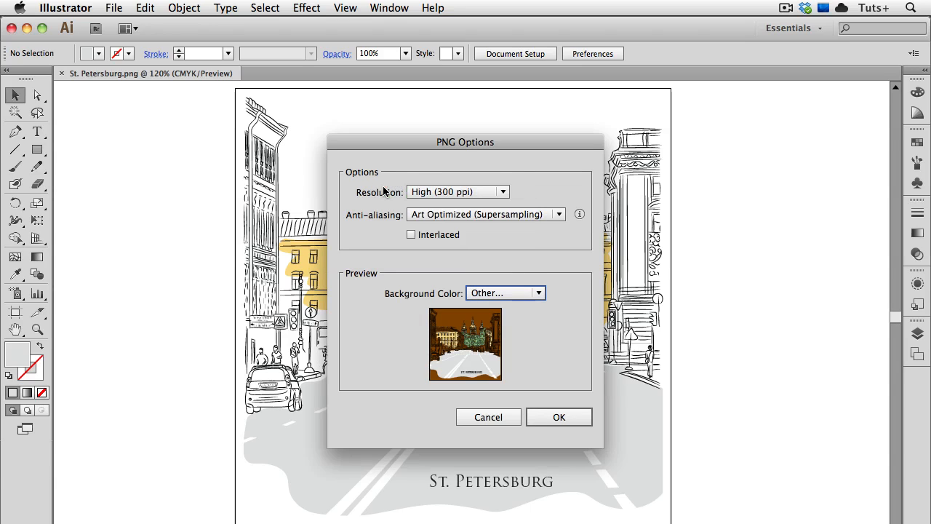
mouse_move(515, 372)
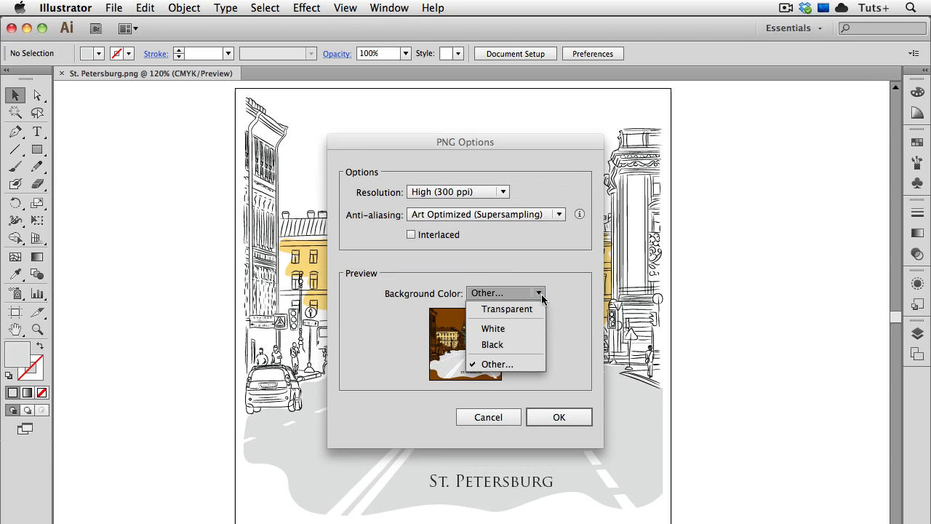
click(492, 329)
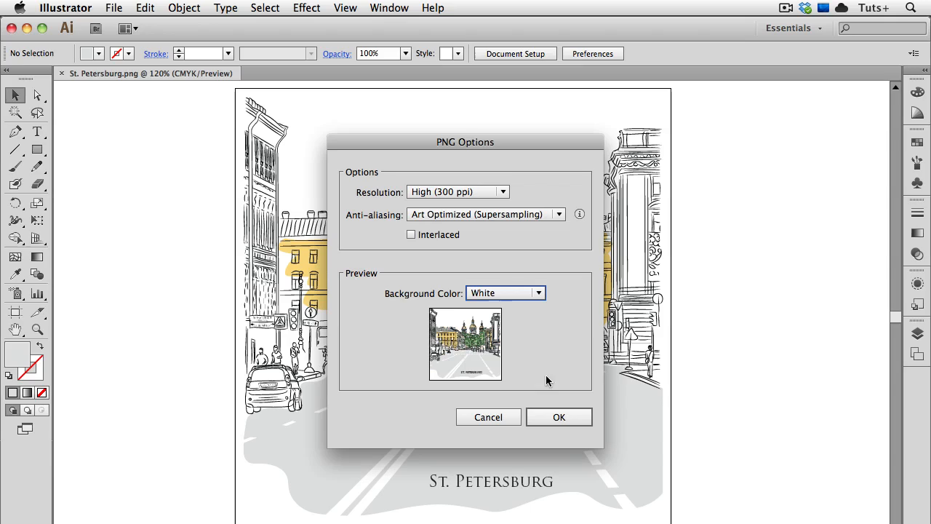
click(558, 416)
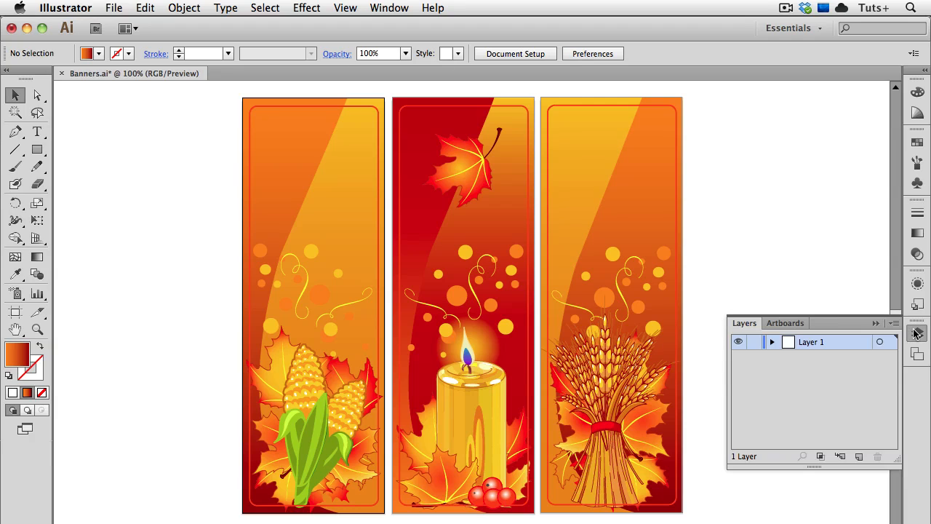
Bring up the export settings for the Banners document with JPEG as the format.
click(785, 323)
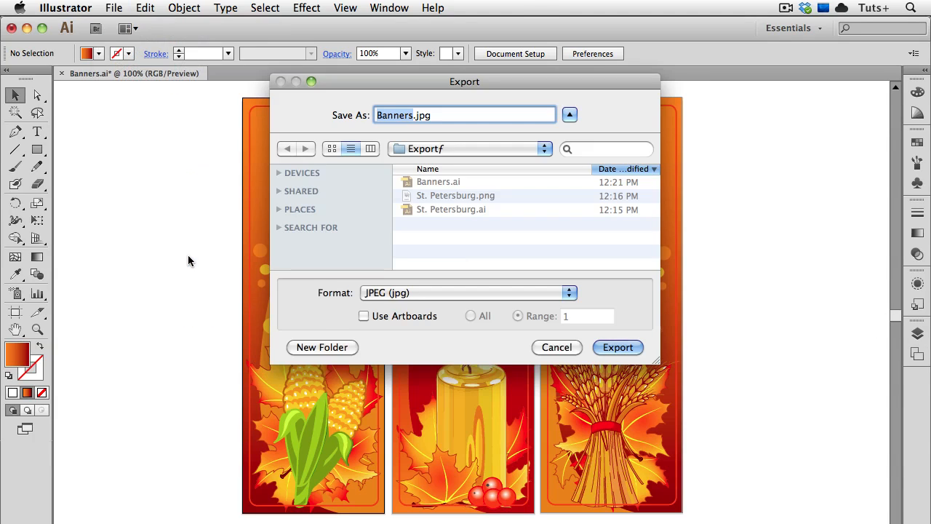
Export Banners.jpg as JPEG using all artboards and proceed to the JPEG Options.
click(466, 292)
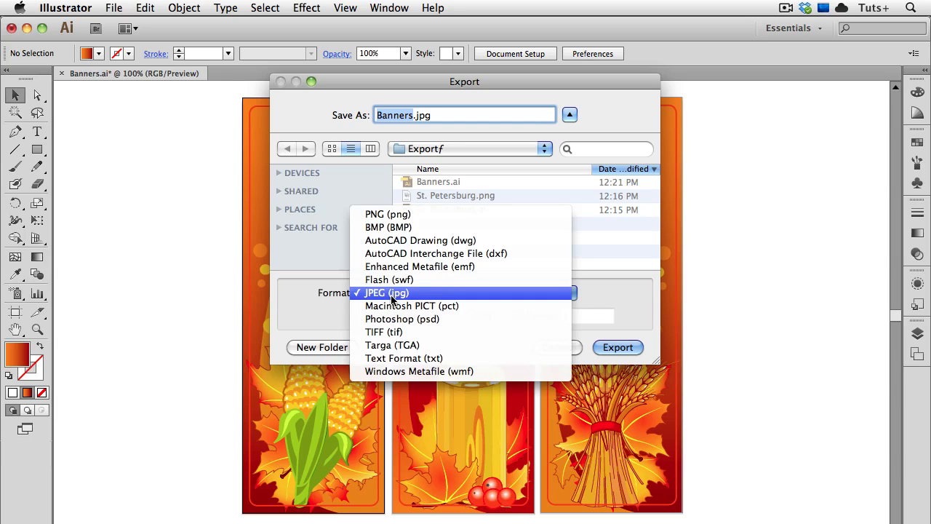
click(387, 292)
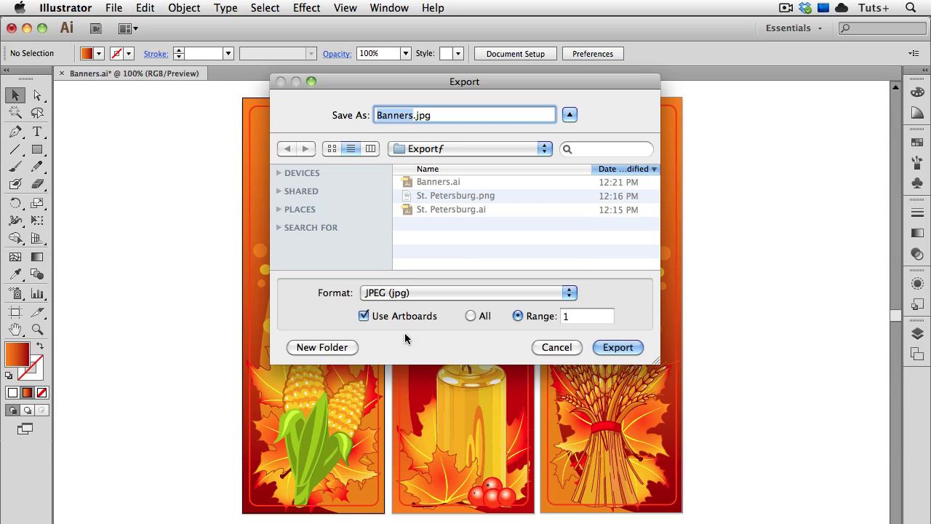
click(471, 315)
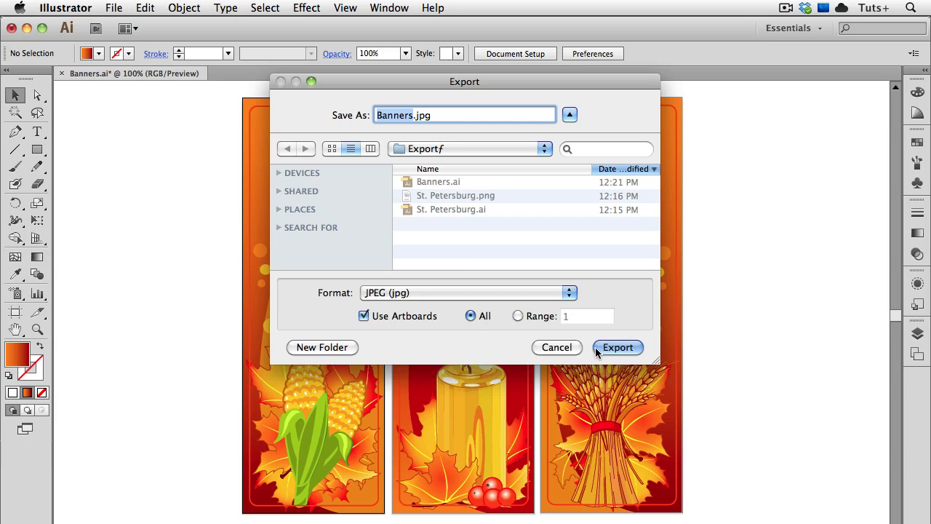
click(617, 346)
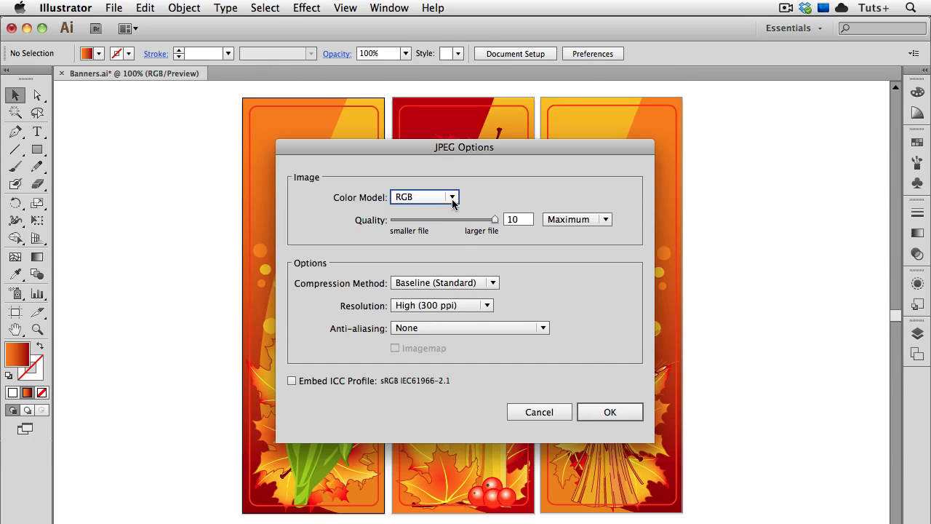
mouse_move(488, 195)
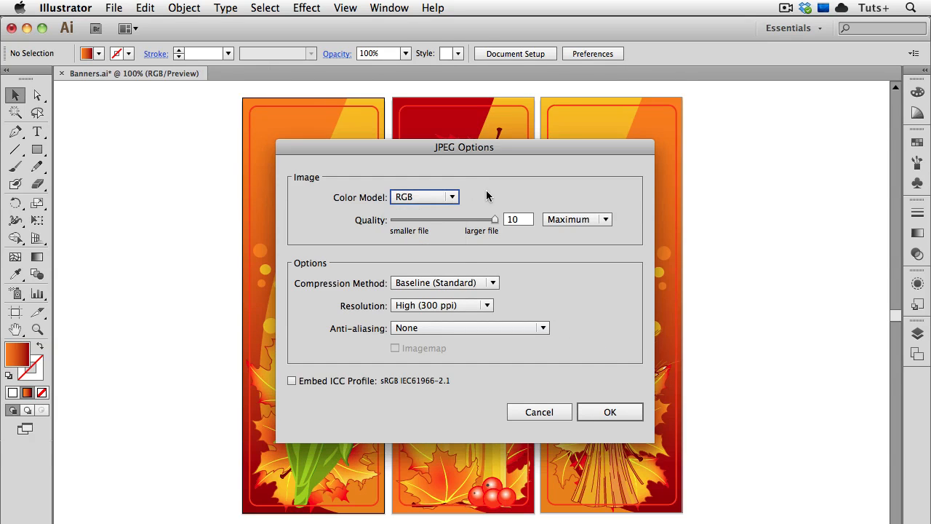
mouse_move(494, 230)
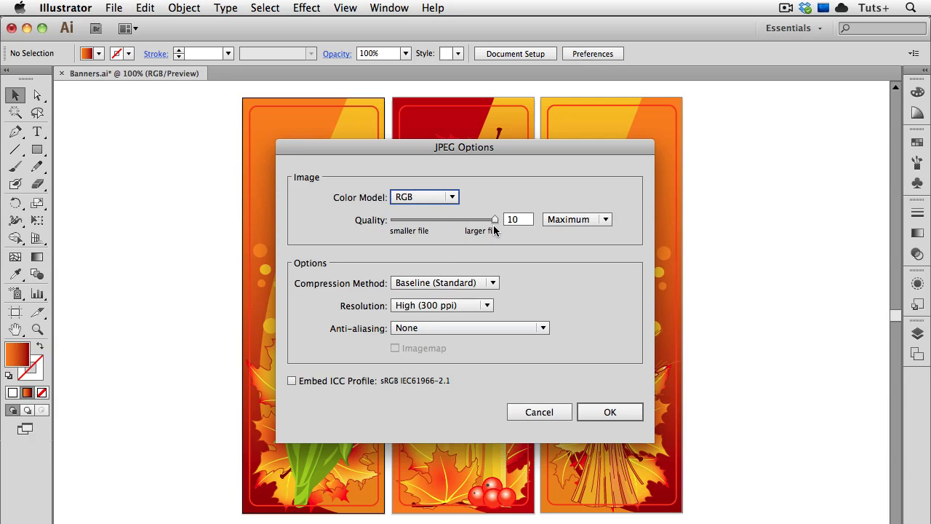
mouse_move(599, 253)
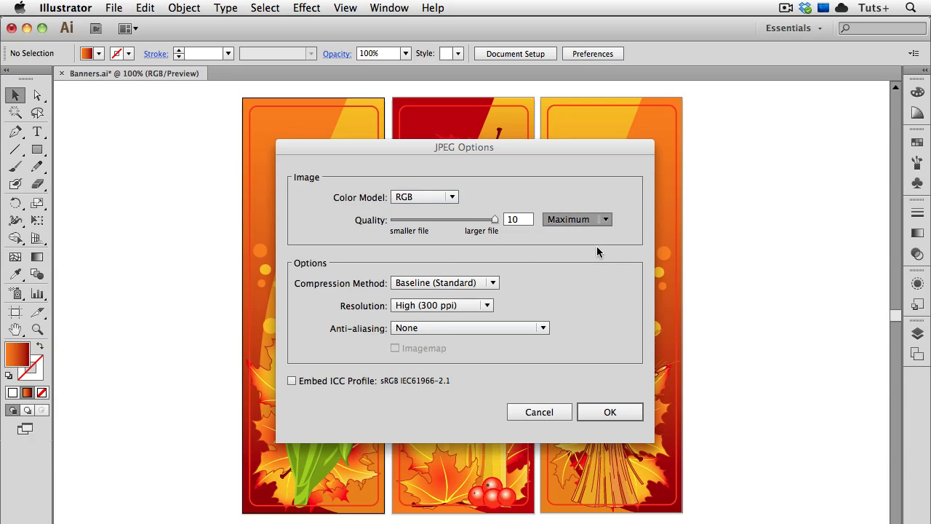
Export with Quality 10, Screen (72 ppi) resolution and Art Optimized anti-aliasing.
drag(494, 218, 454, 218)
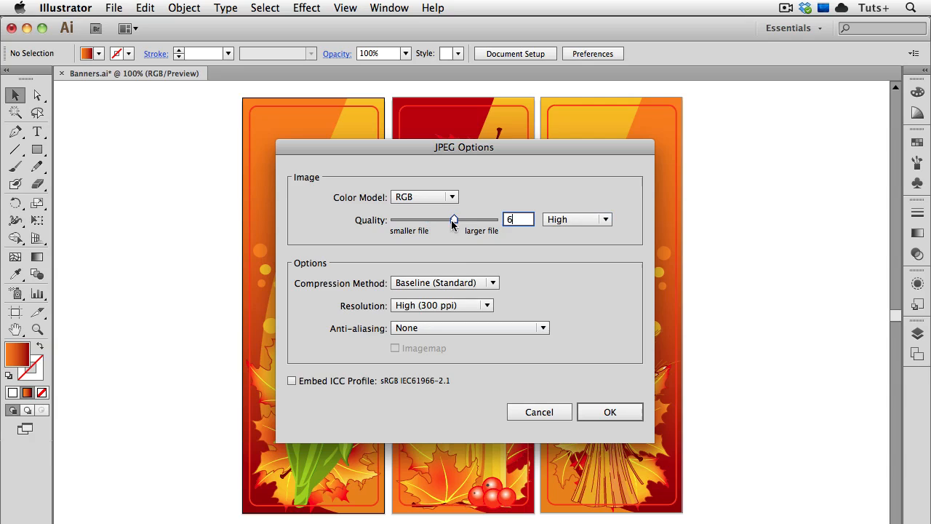
drag(454, 219, 495, 218)
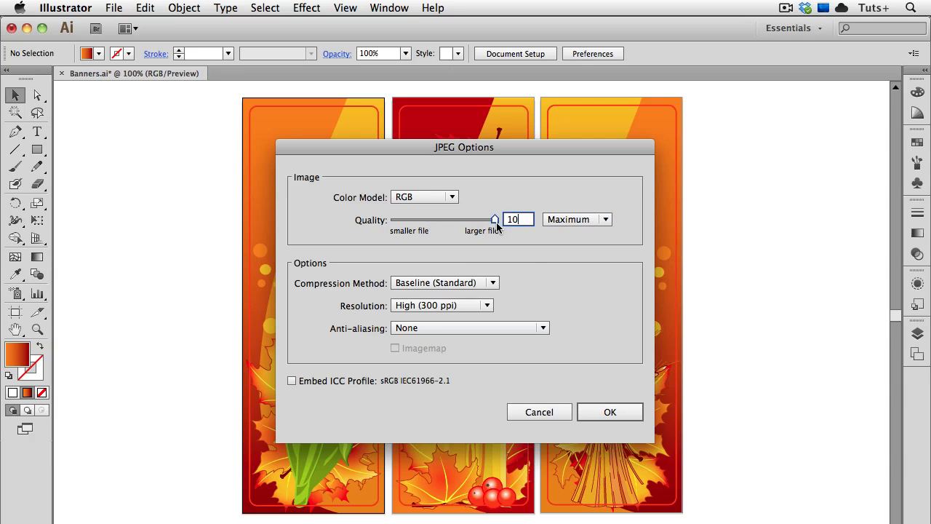
click(493, 282)
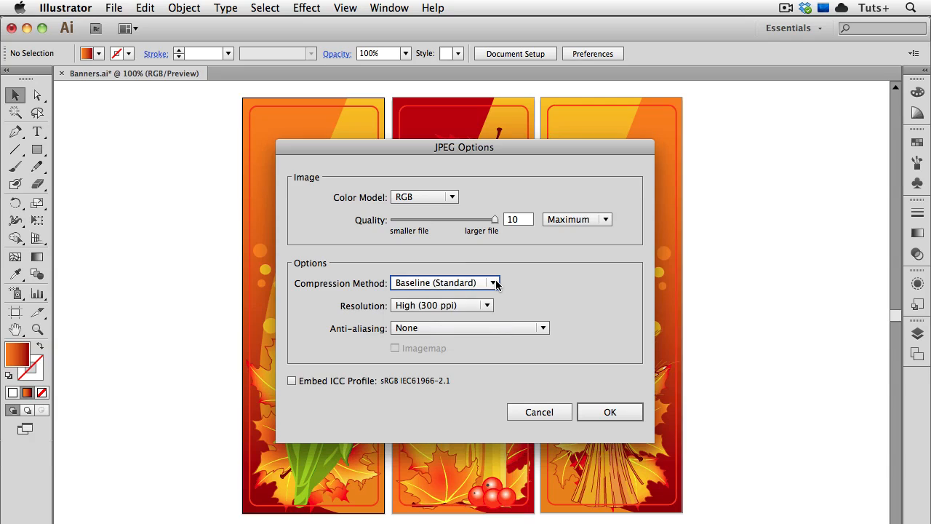
click(487, 305)
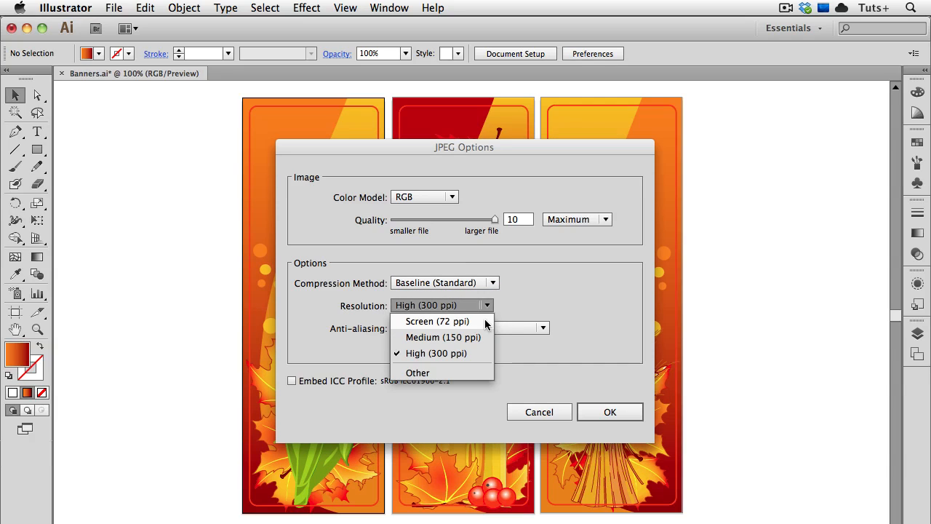
click(437, 321)
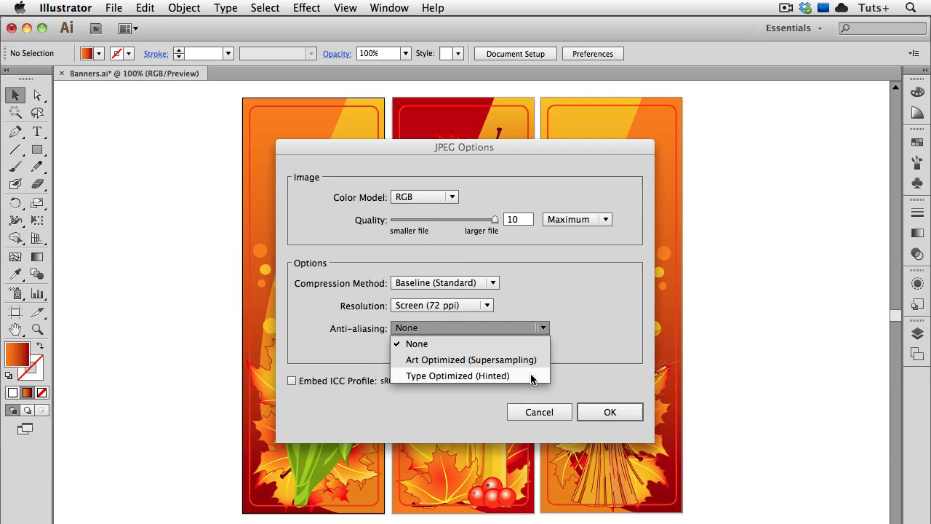
click(471, 359)
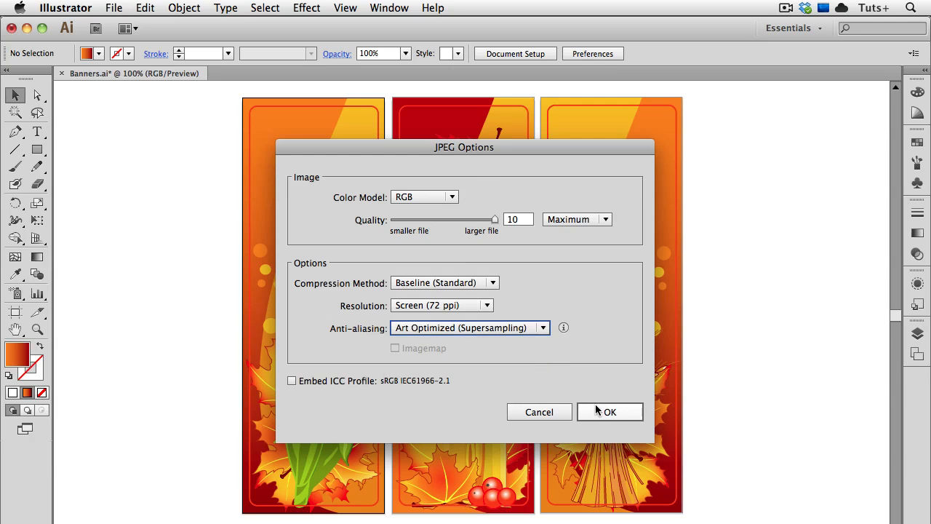
click(609, 411)
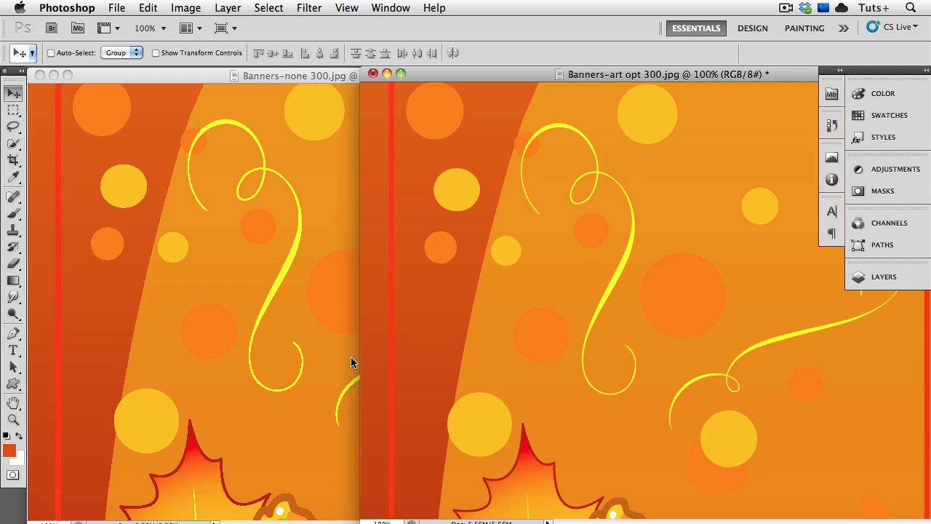
mouse_move(282, 296)
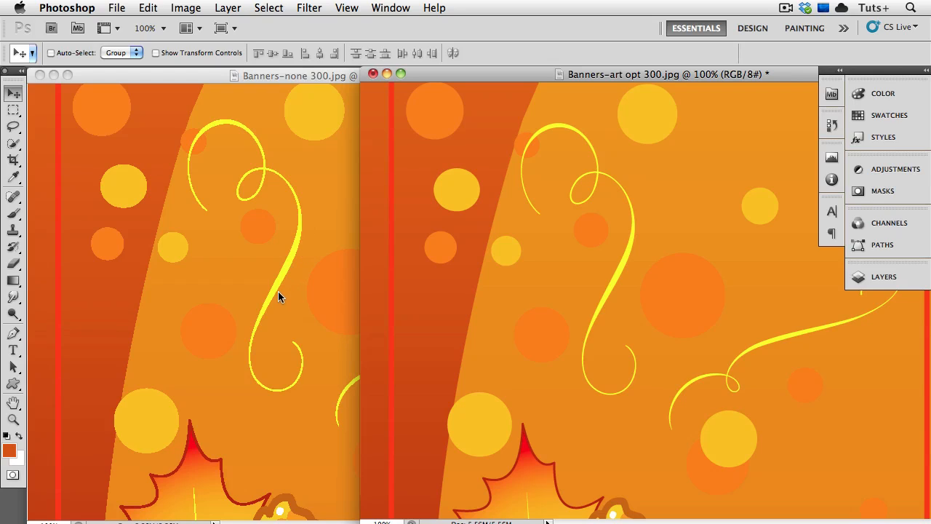
mouse_move(273, 334)
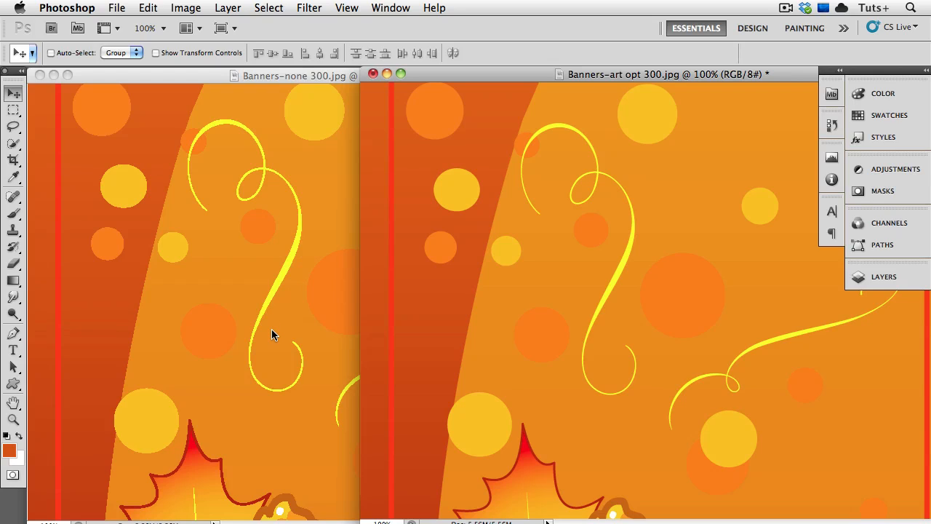
mouse_move(627, 263)
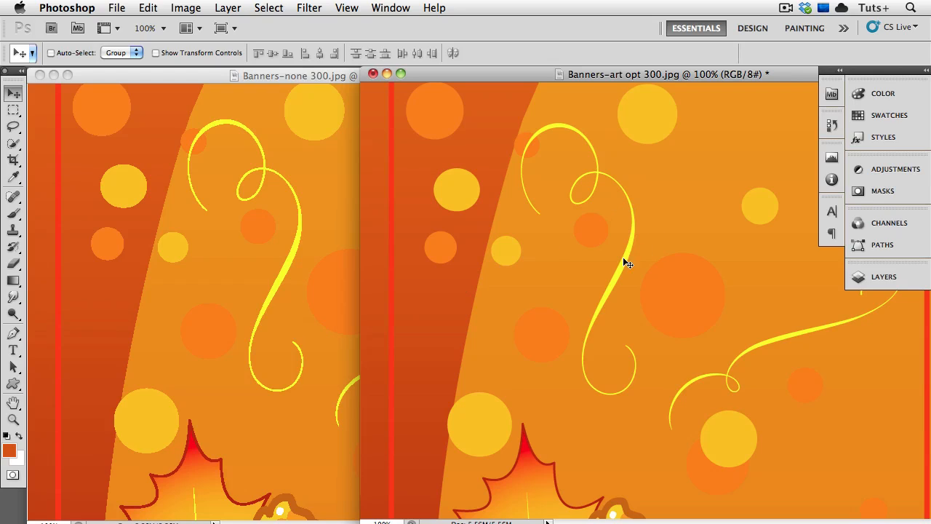
mouse_move(657, 419)
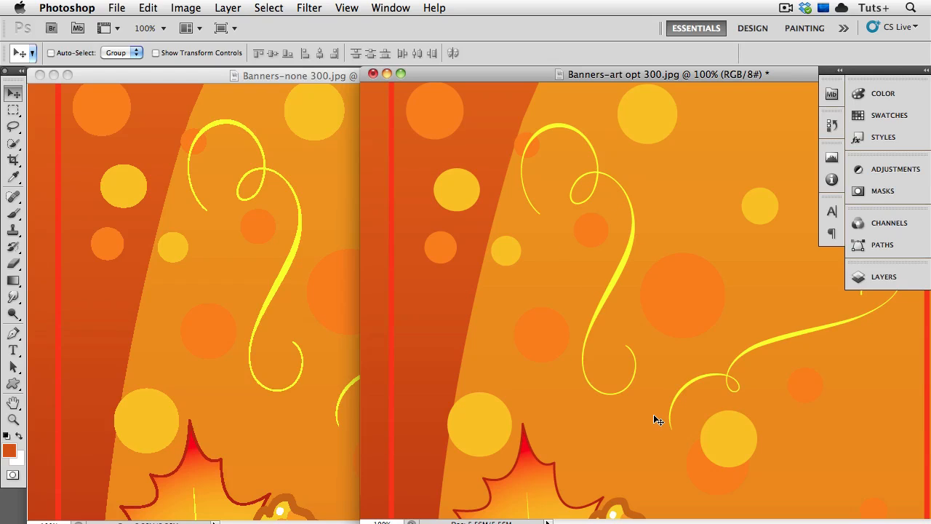
mouse_move(654, 416)
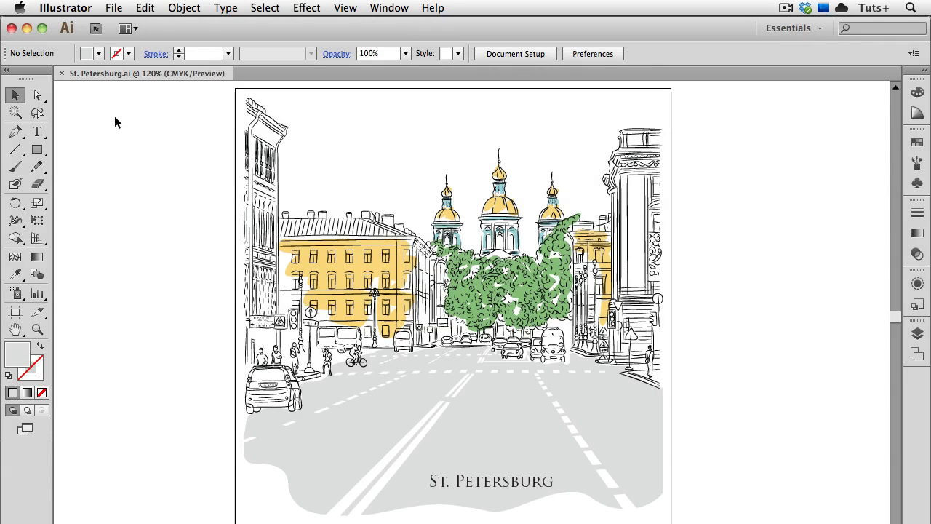
Start exporting St. Petersburg and choose Photoshop (psd) as the format.
click(113, 9)
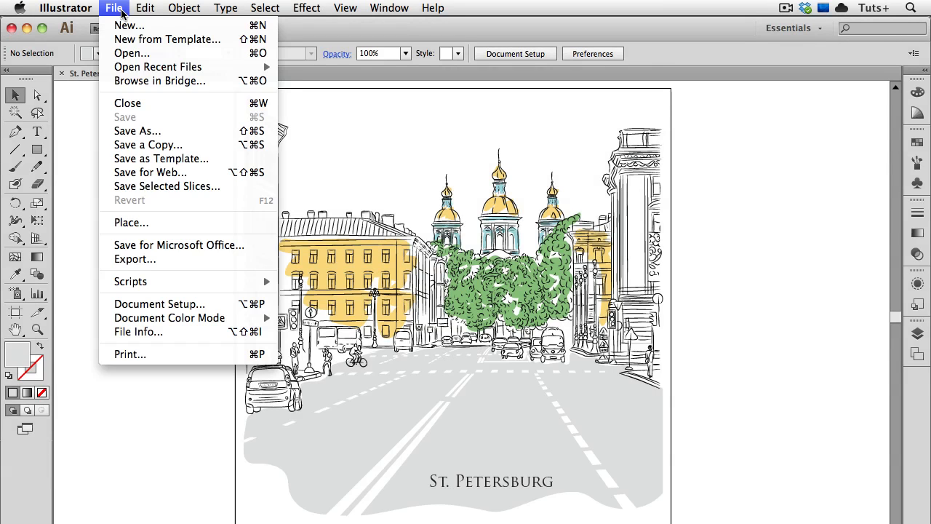
click(134, 259)
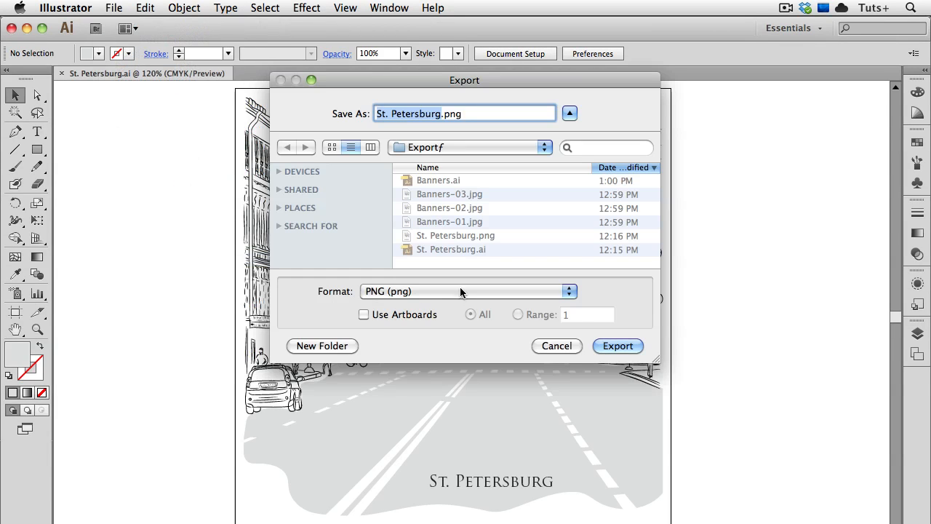
click(468, 291)
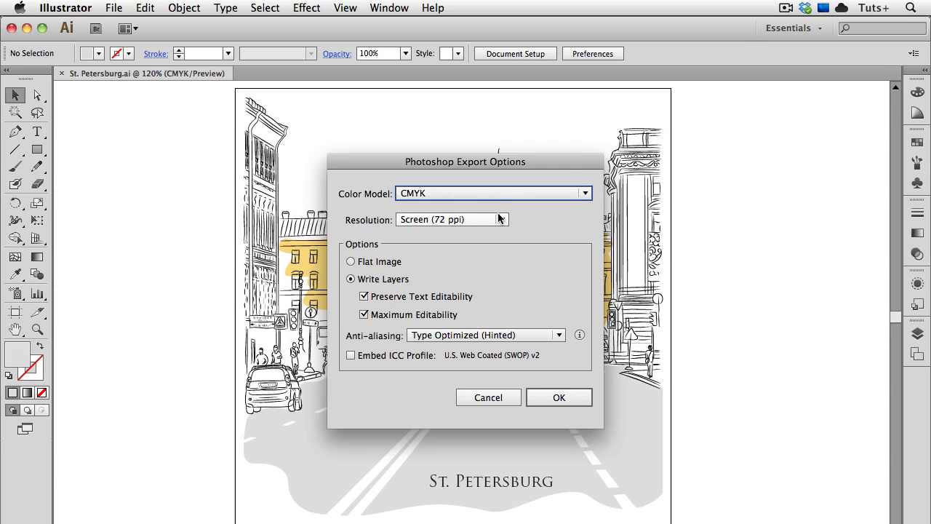
Set the PSD to Medium 150 ppi with Write Layers, returning to CMYK after trying RGB and Grayscale.
click(450, 218)
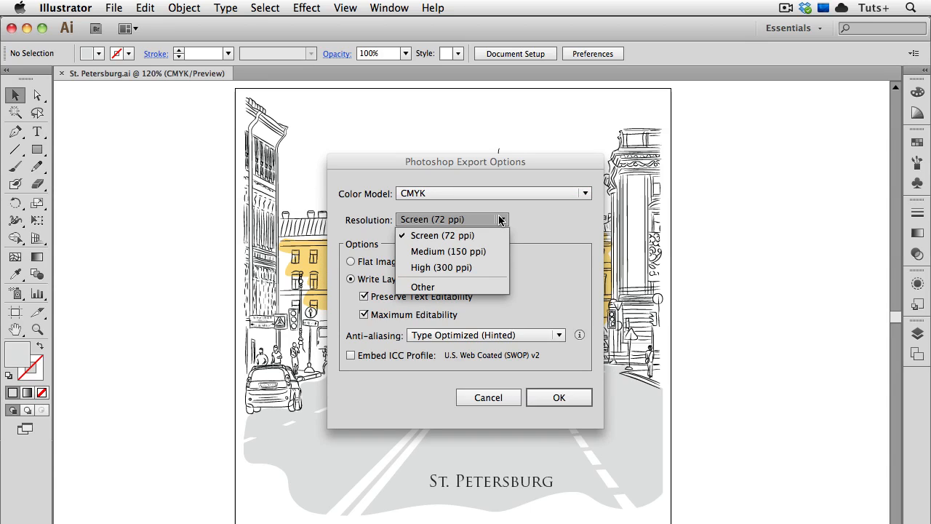
mouse_move(448, 251)
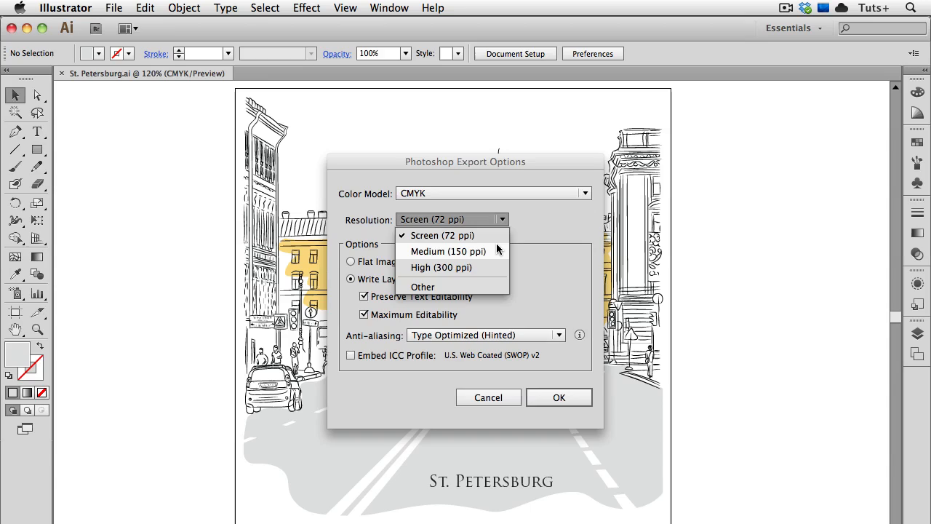
click(448, 250)
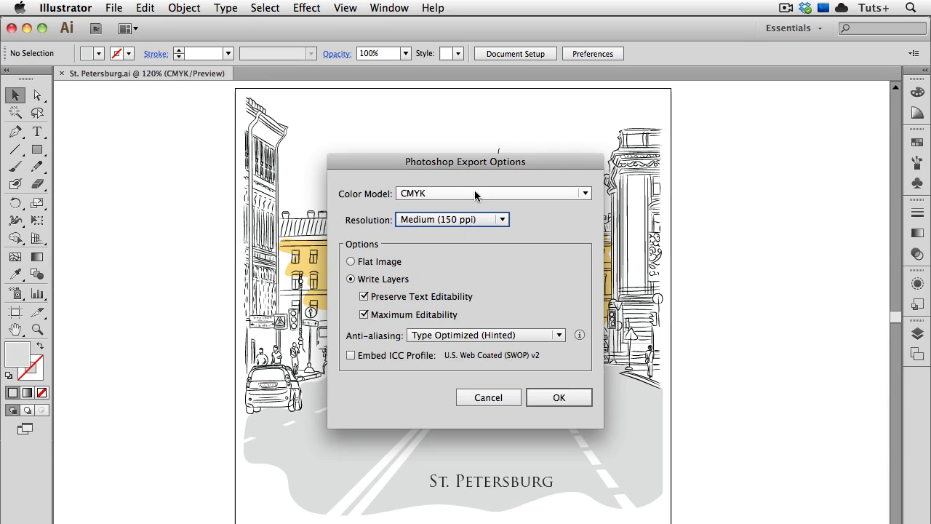
click(493, 192)
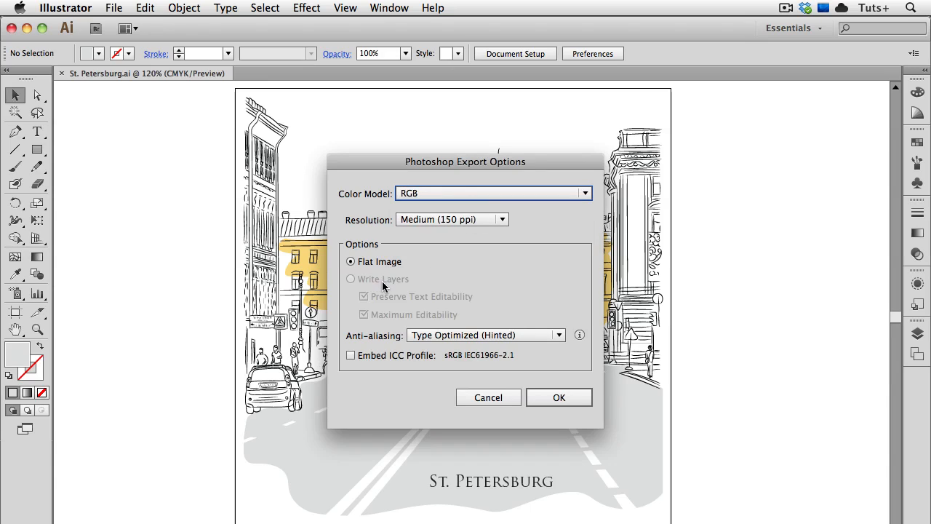
mouse_move(182, 99)
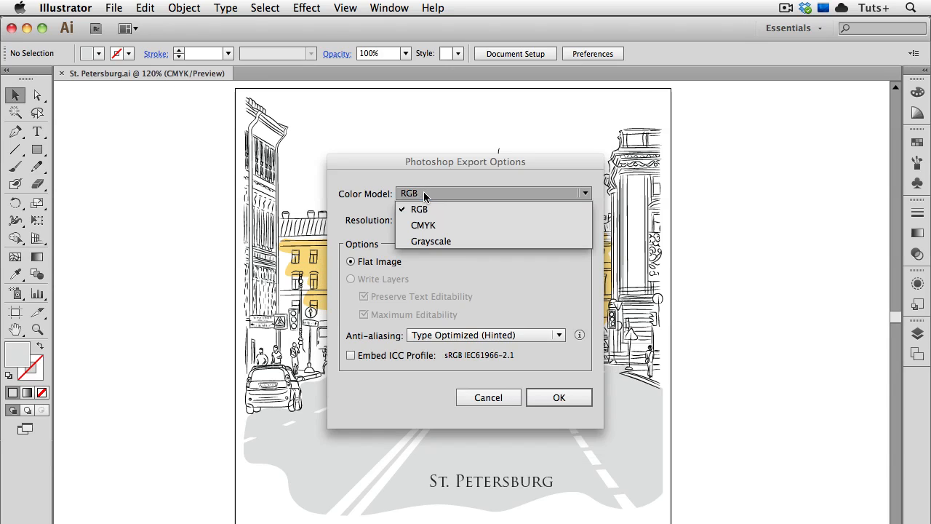
click(430, 242)
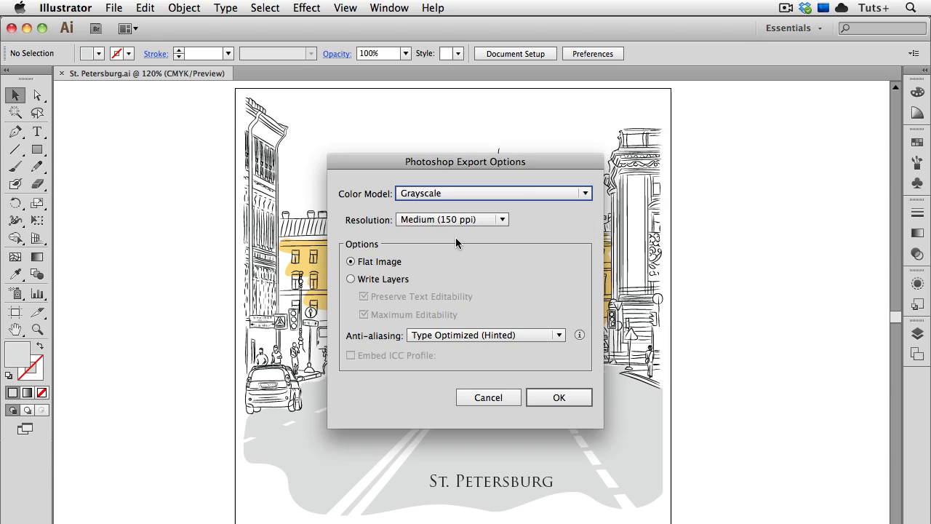
click(351, 279)
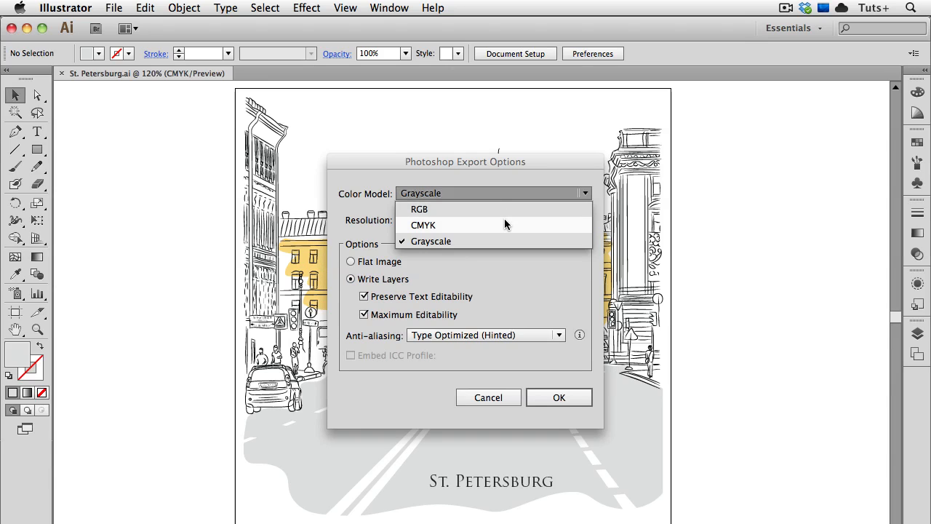
click(422, 224)
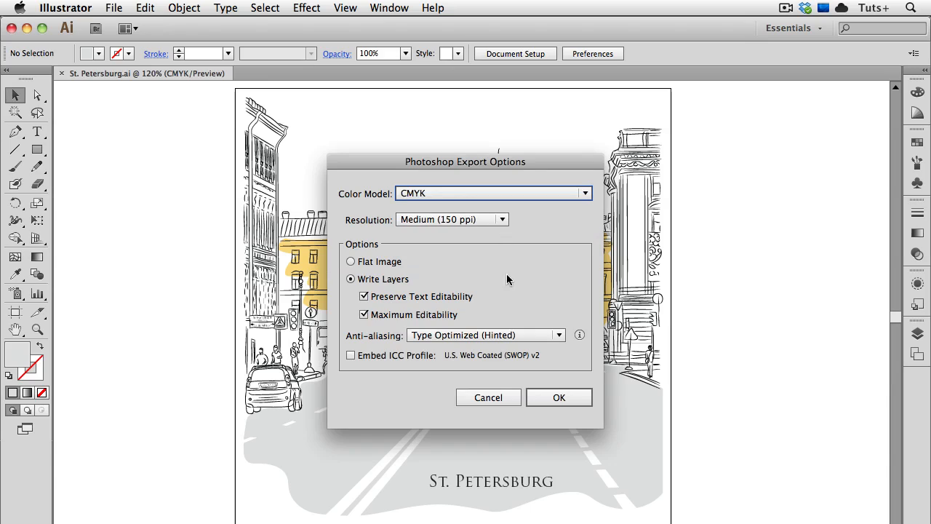
mouse_move(526, 439)
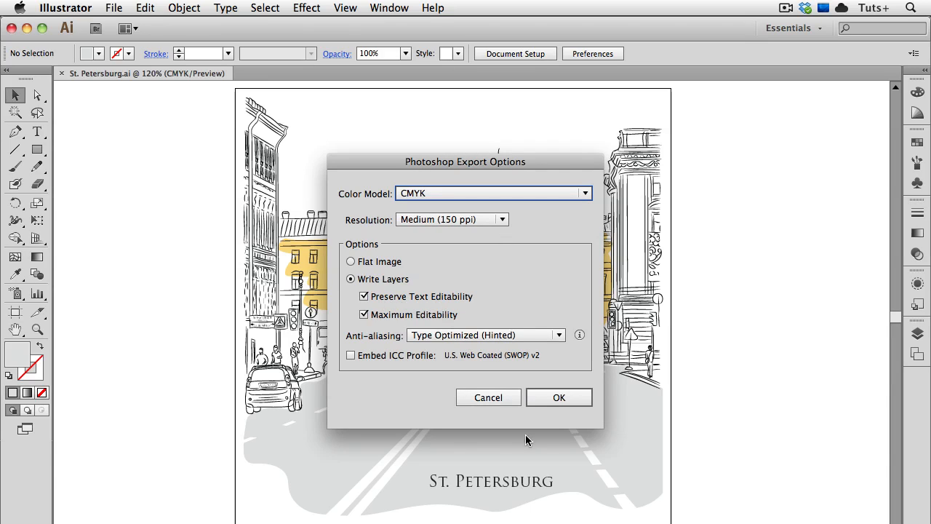
mouse_move(509, 501)
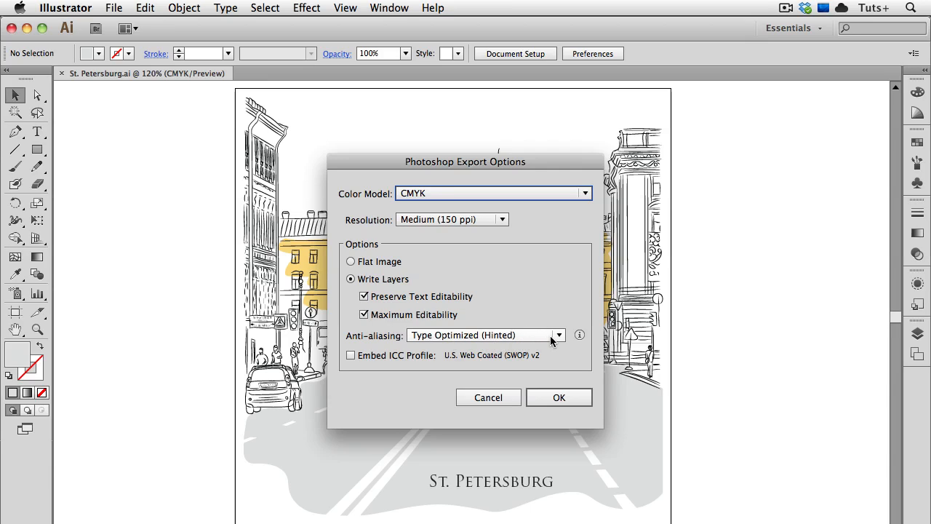
Choose Art Optimized anti-aliasing, embed the ICC profile and export the PSD.
click(559, 335)
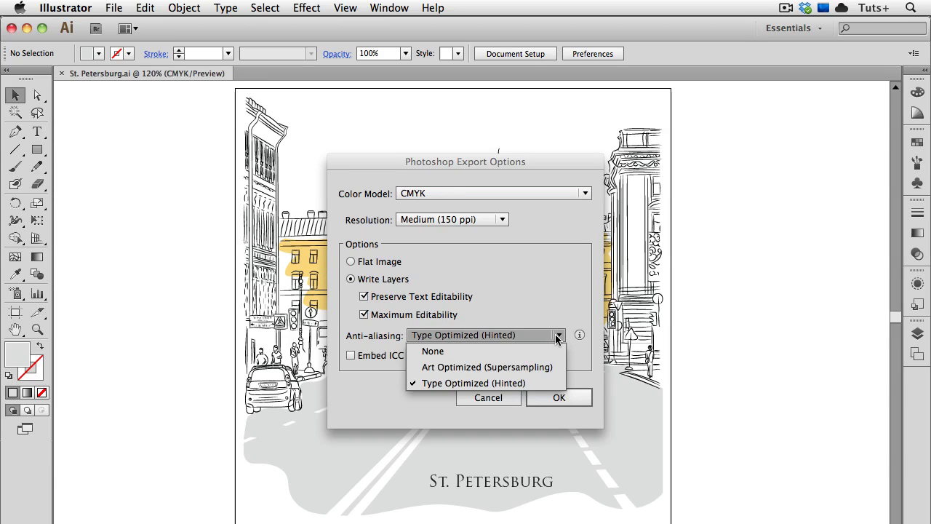
mouse_move(553, 366)
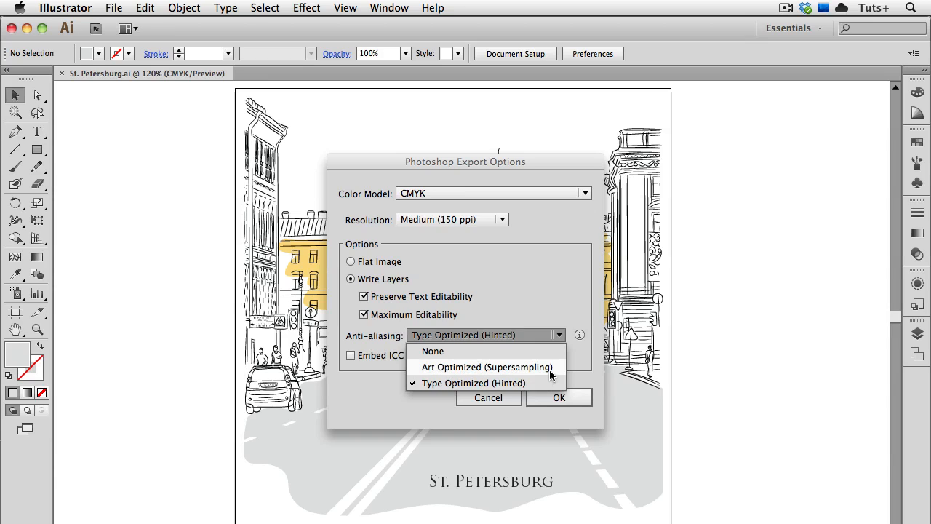
click(486, 366)
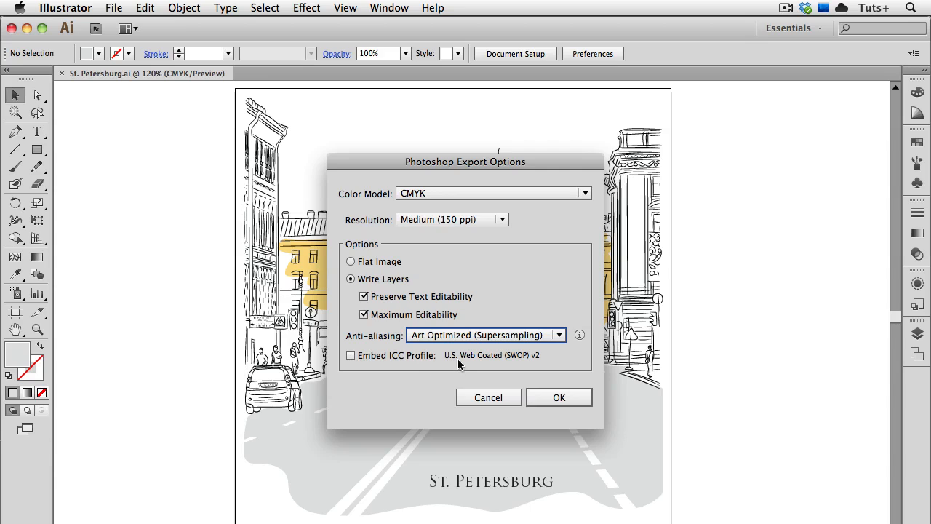
click(350, 355)
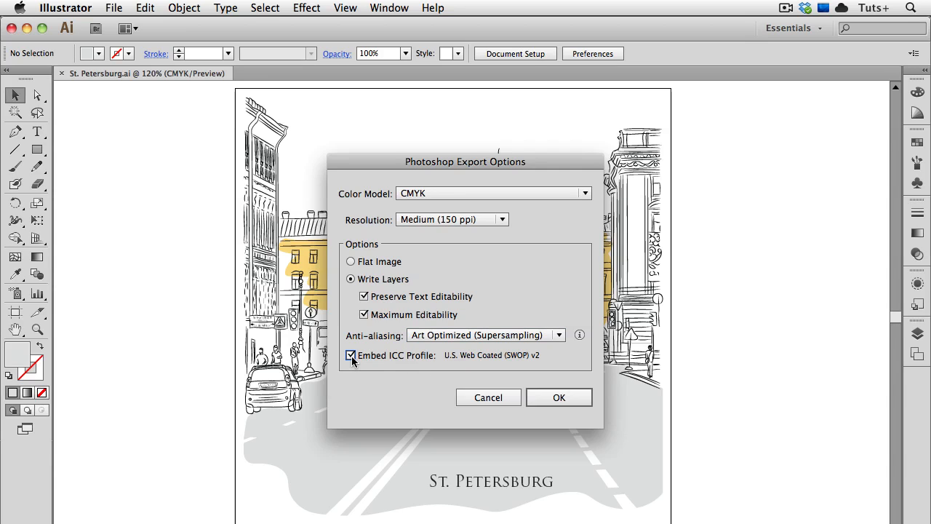
click(559, 397)
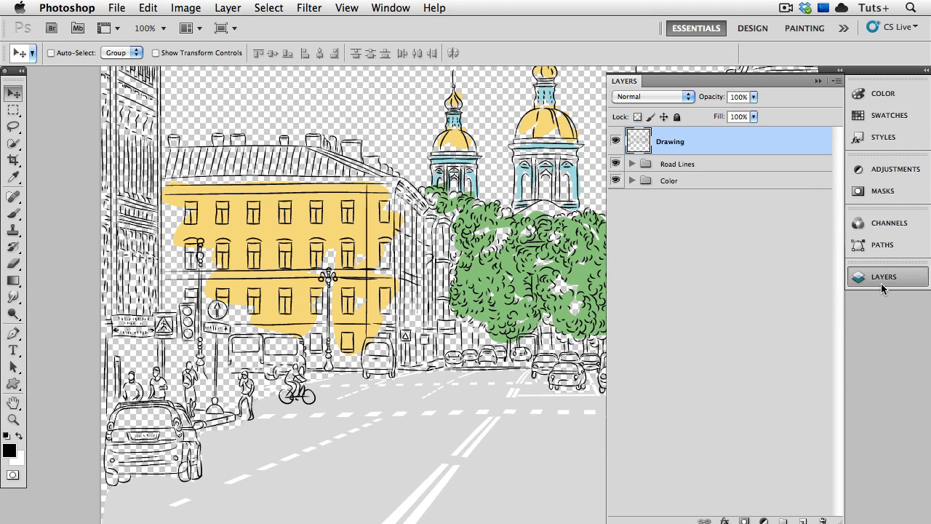
Toggle the Drawing layer's visibility, expand the Color group and select the St. Petersburg text layer.
click(616, 141)
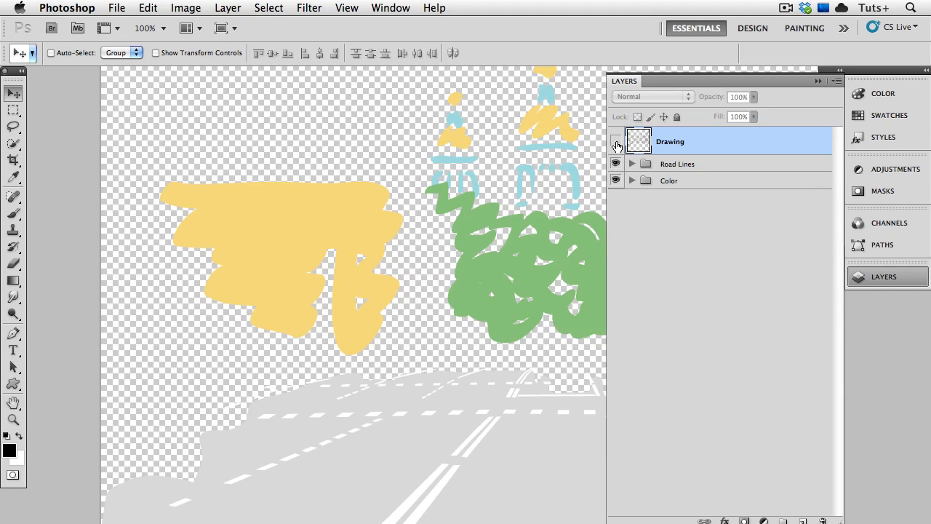
click(615, 141)
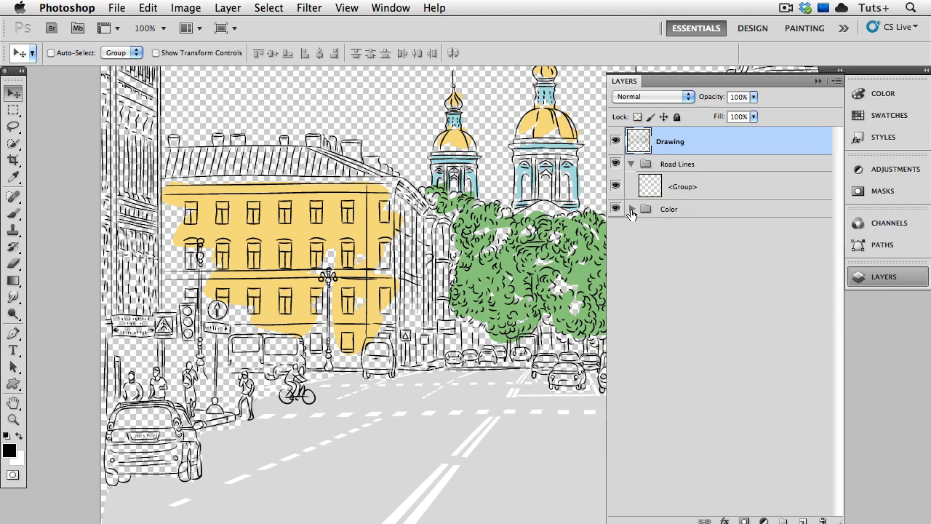
click(631, 210)
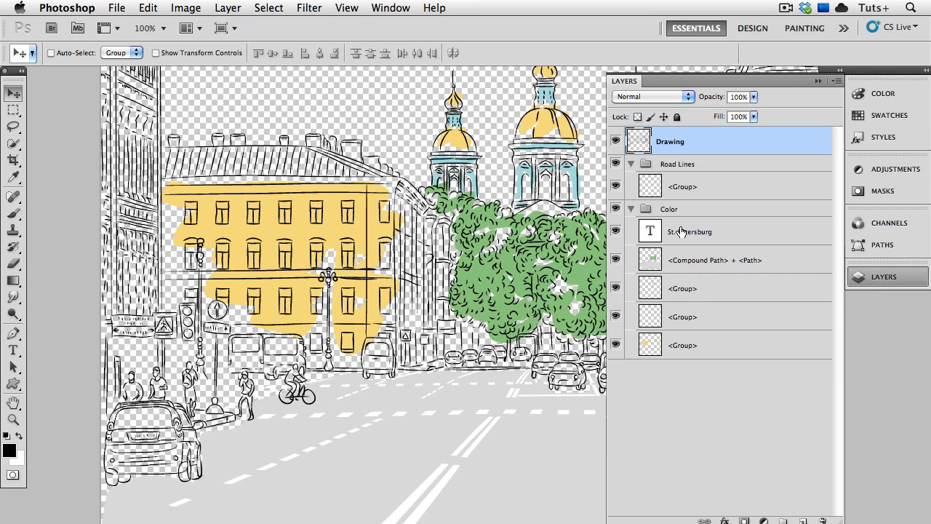
click(690, 231)
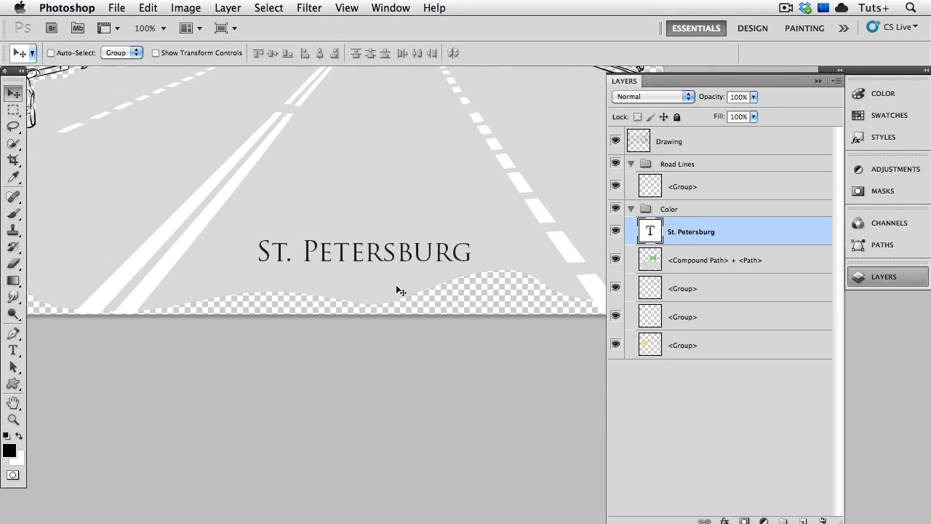
Edit the caption to bold and add 'street' so it reads St. Petersburg street.
click(13, 349)
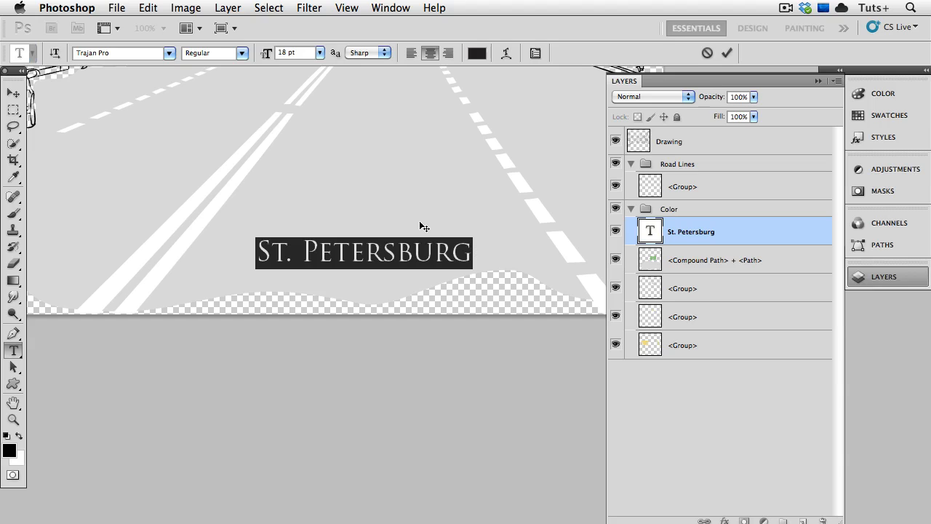
click(241, 52)
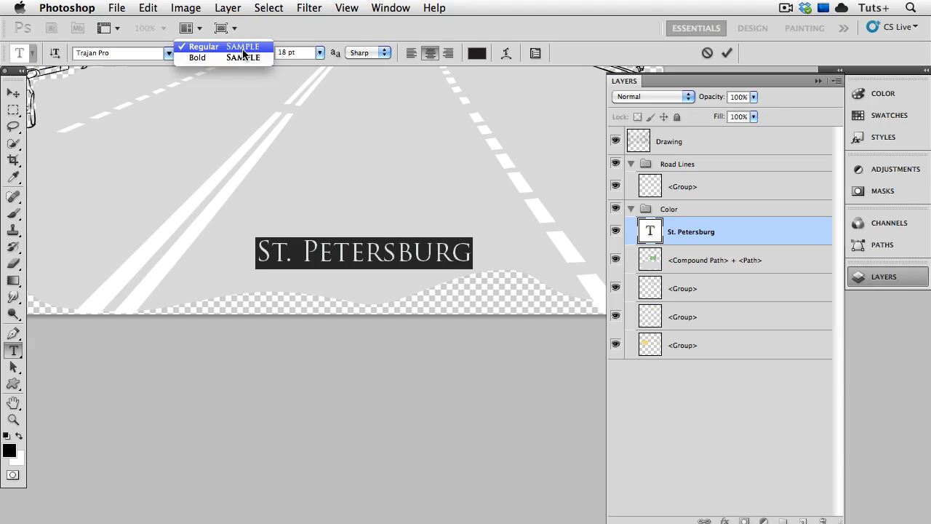
click(198, 58)
text( stre)
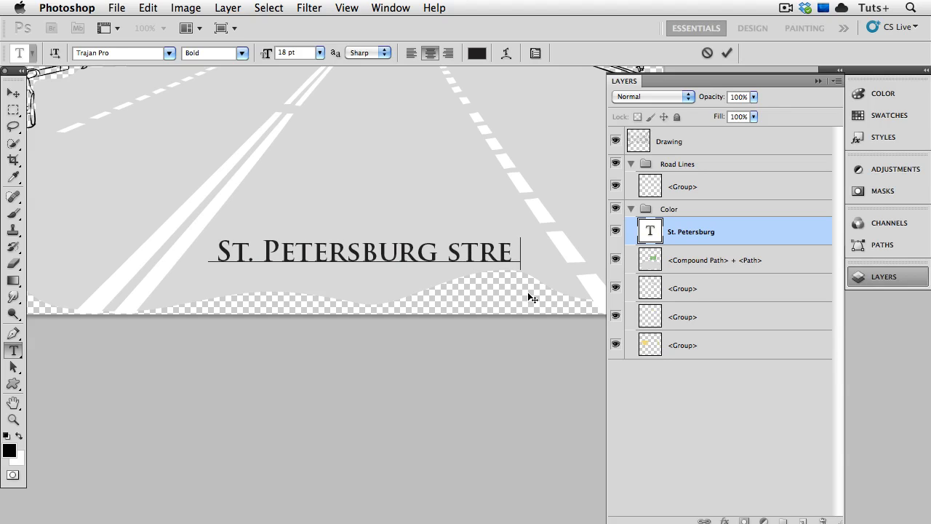
text(ET)
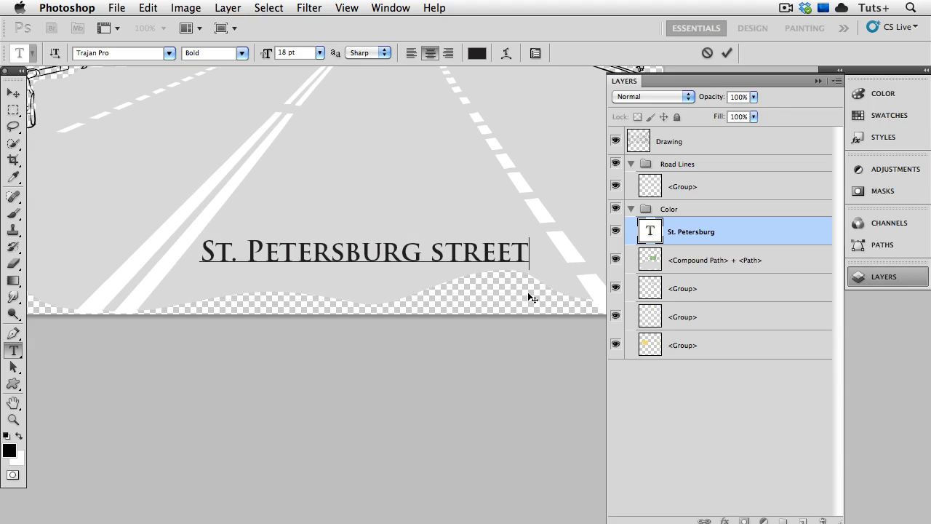